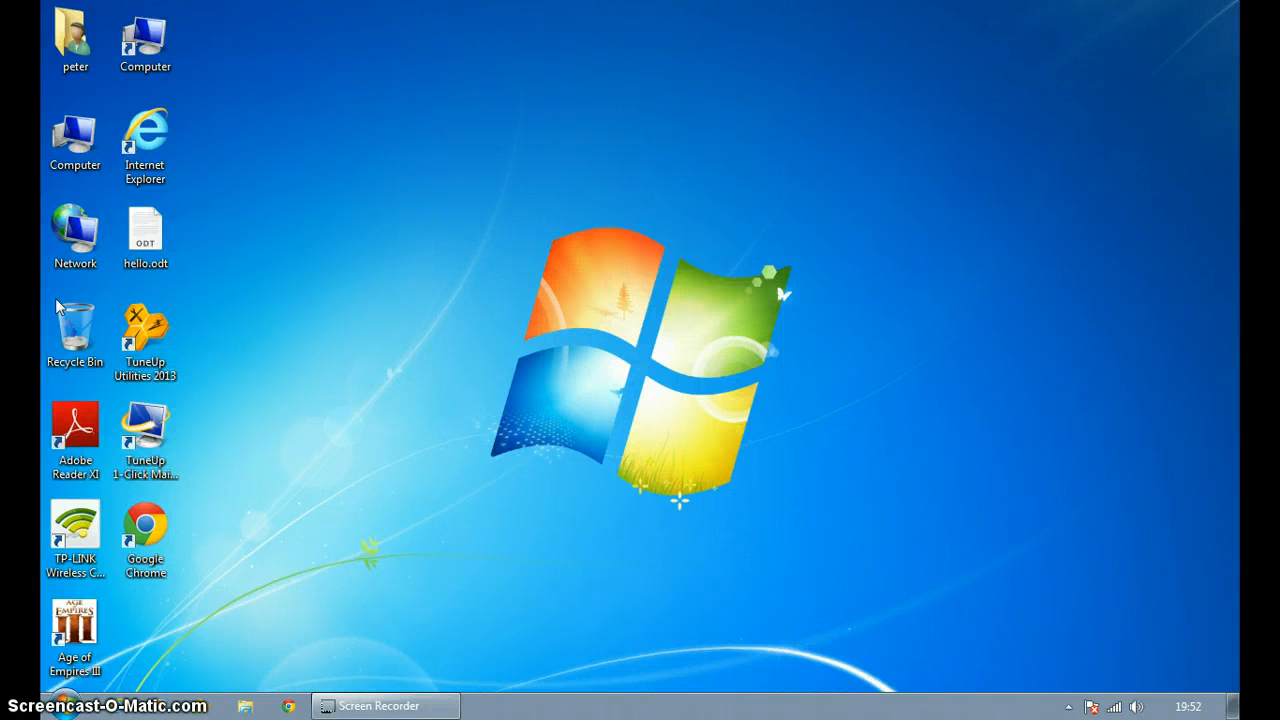
pyautogui.moveTo(460, 166)
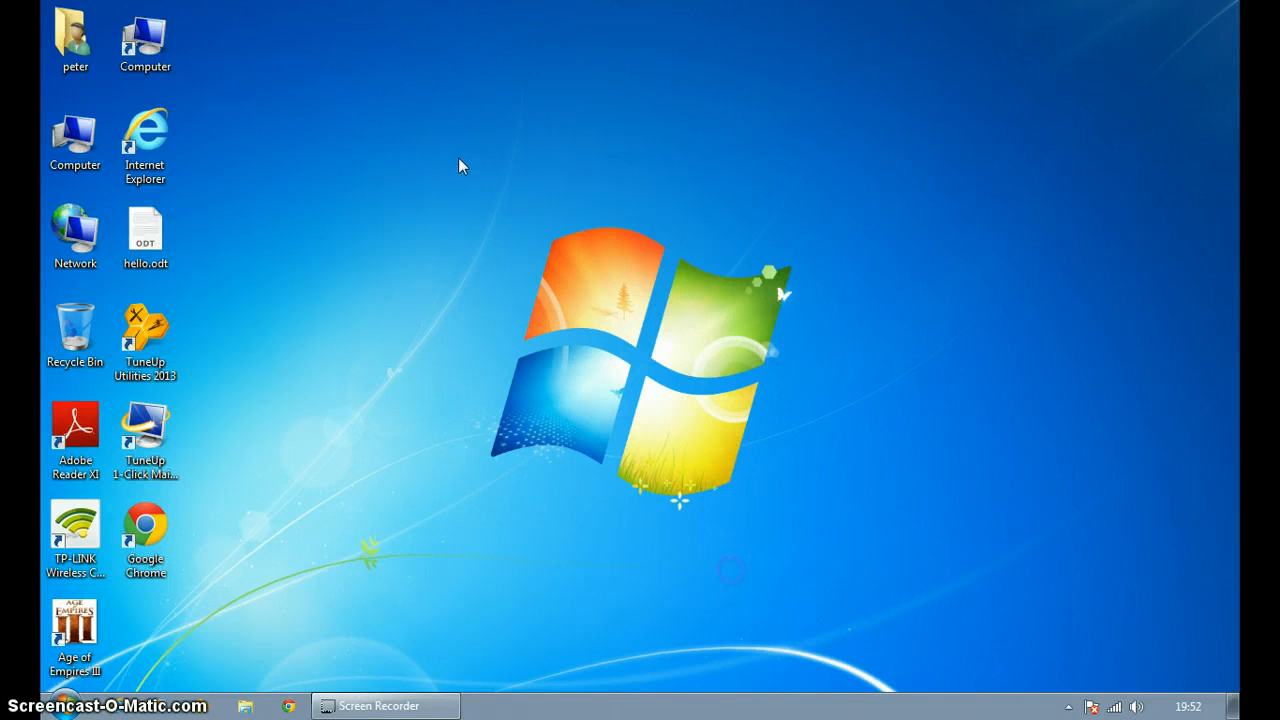
pyautogui.moveTo(492, 184)
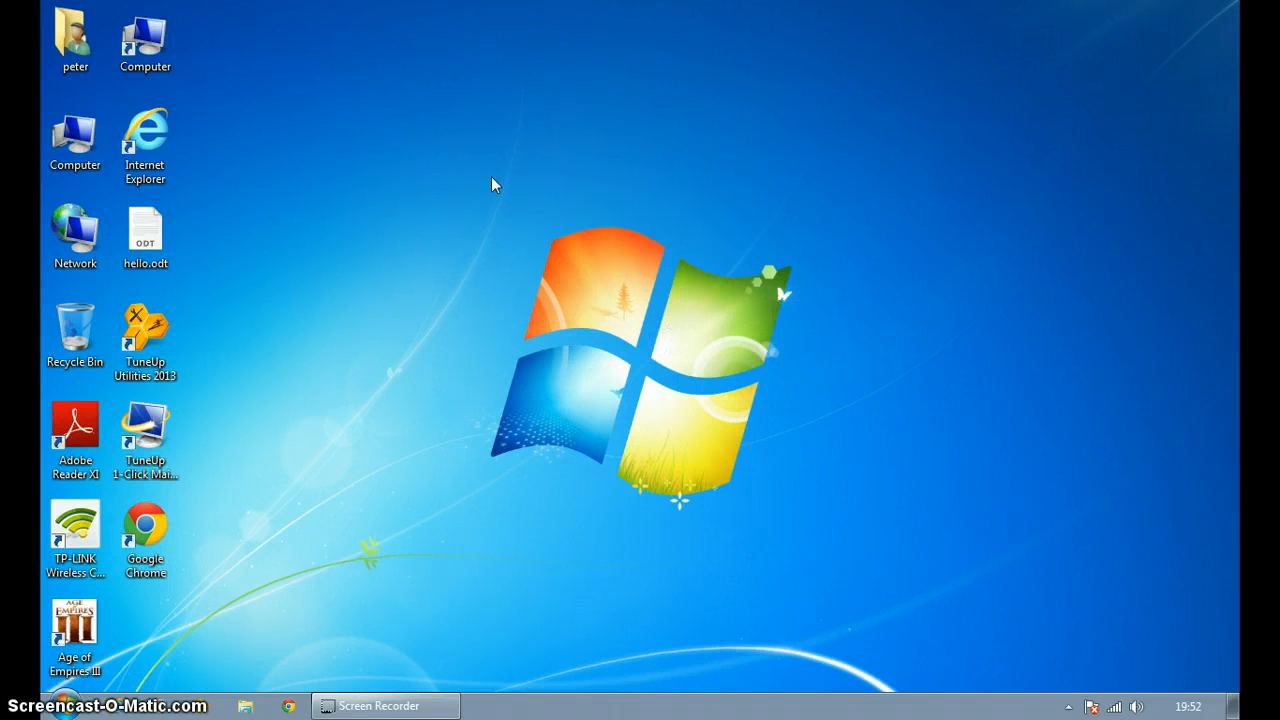
pyautogui.moveTo(424, 160)
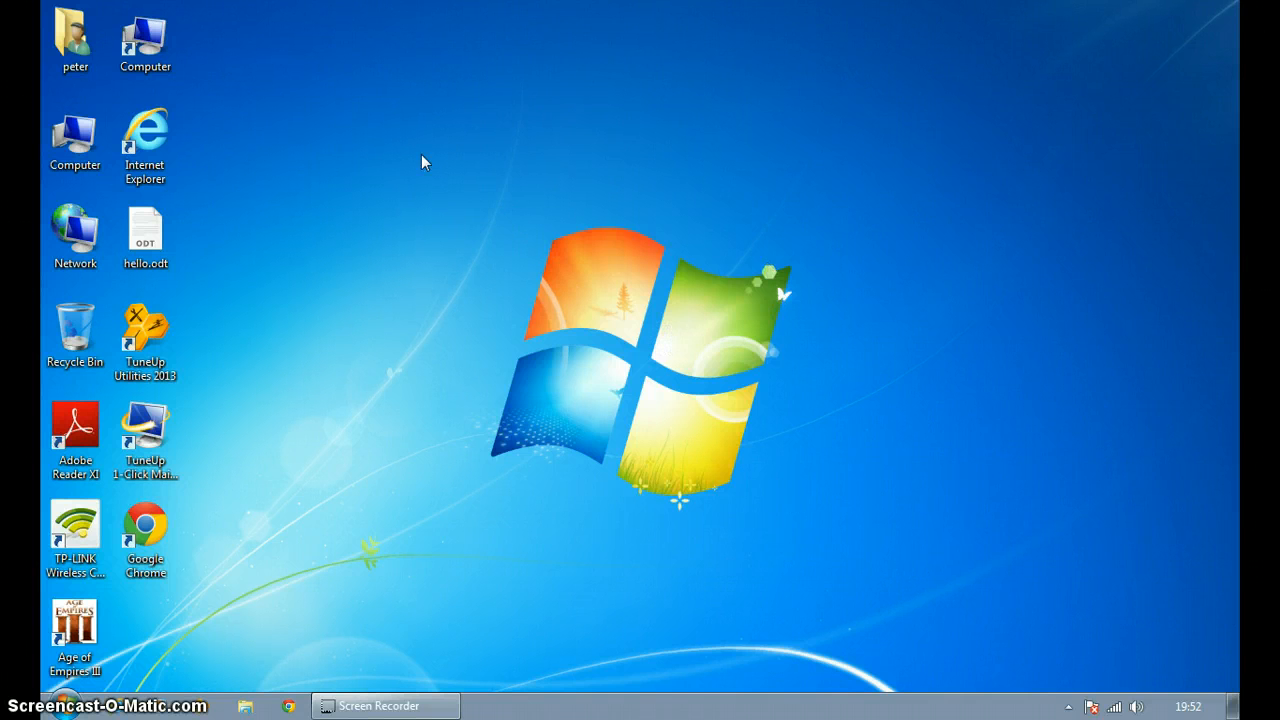
pyautogui.moveTo(1004, 692)
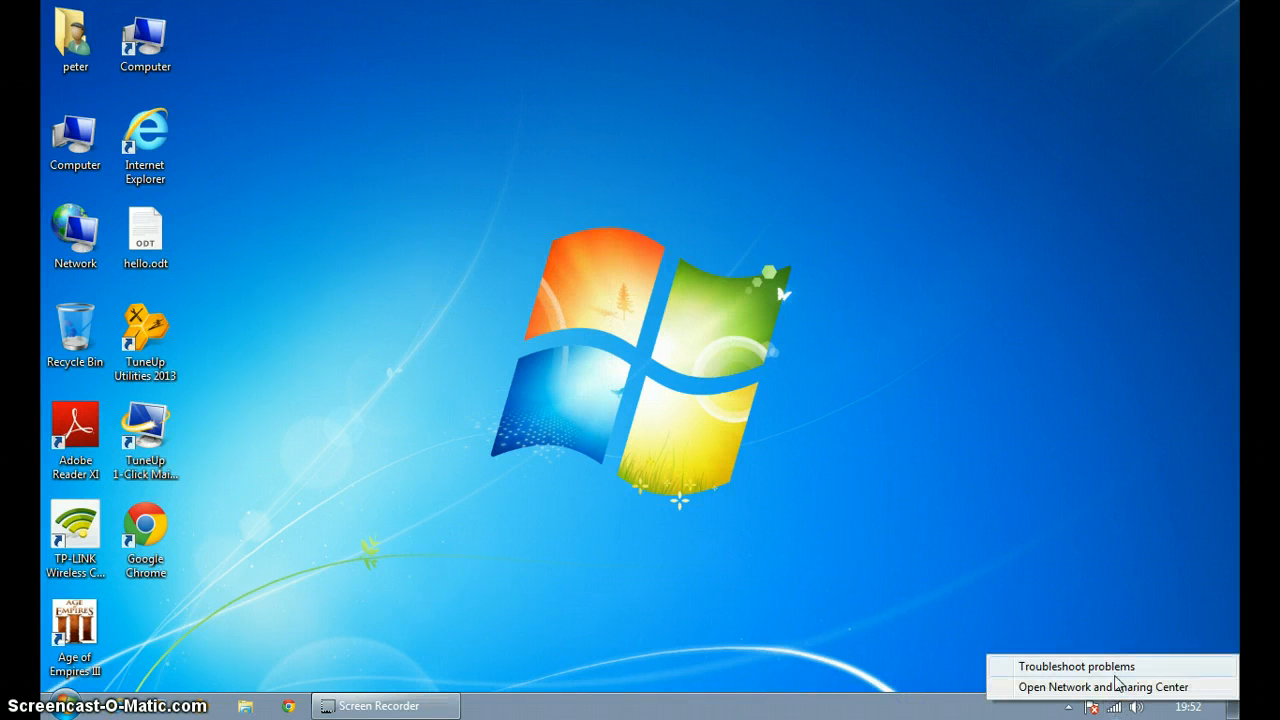
# Bring up the status dialog for Wireless Network Connection 5 from the Network and Sharing Center
pyautogui.click(1108, 686)
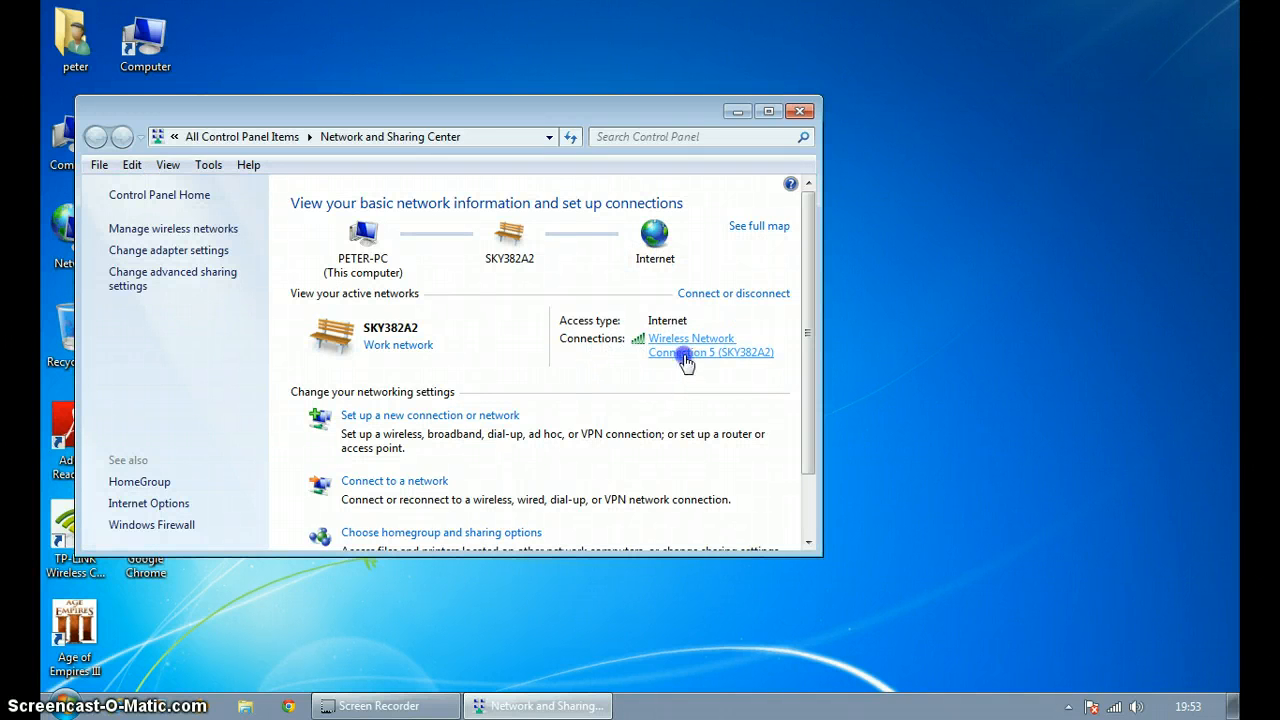
pyautogui.click(712, 344)
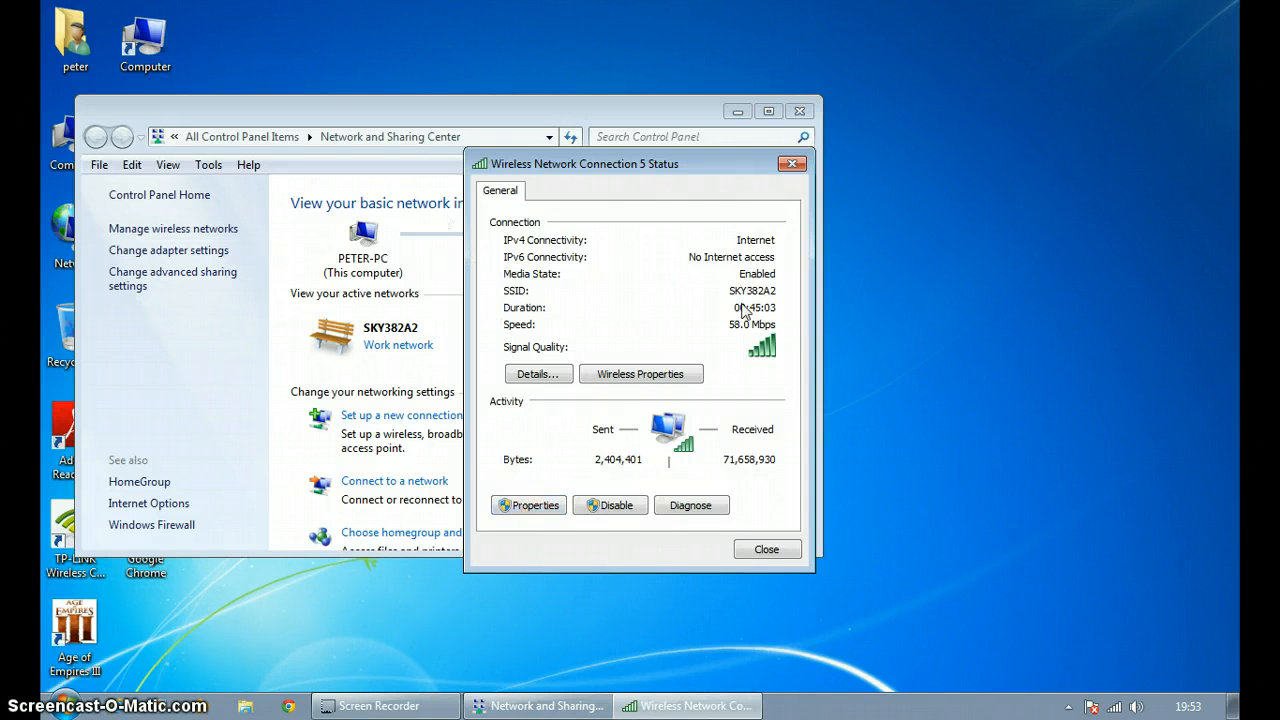
# Select Internet Protocol Version 4 (TCP/IPv4) in the wireless connection's properties list
pyautogui.click(528, 504)
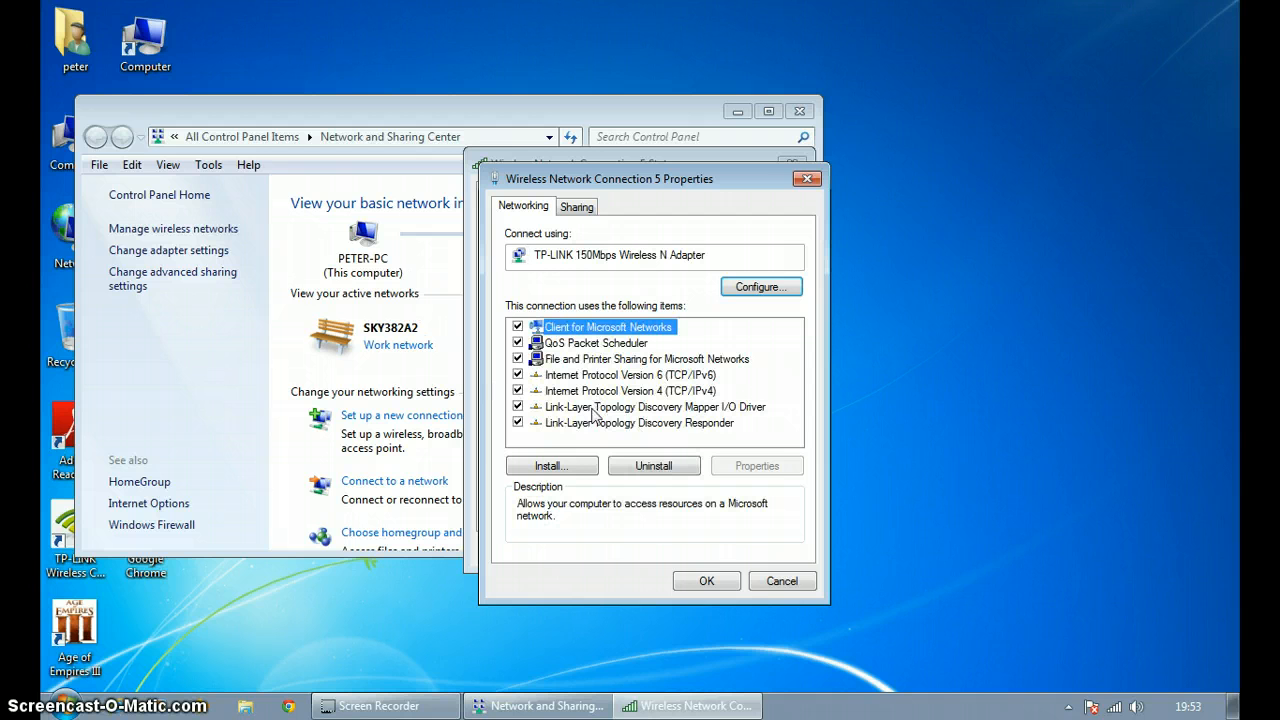
pyautogui.moveTo(562, 408)
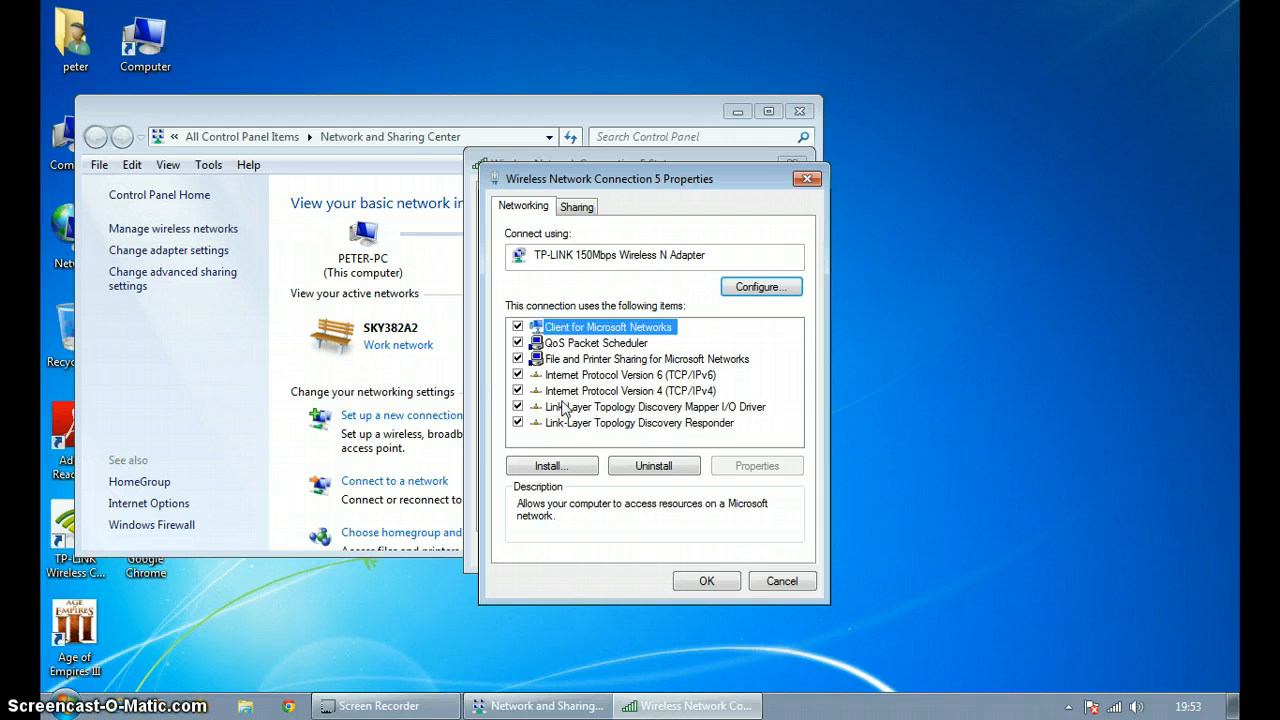
pyautogui.moveTo(656, 406)
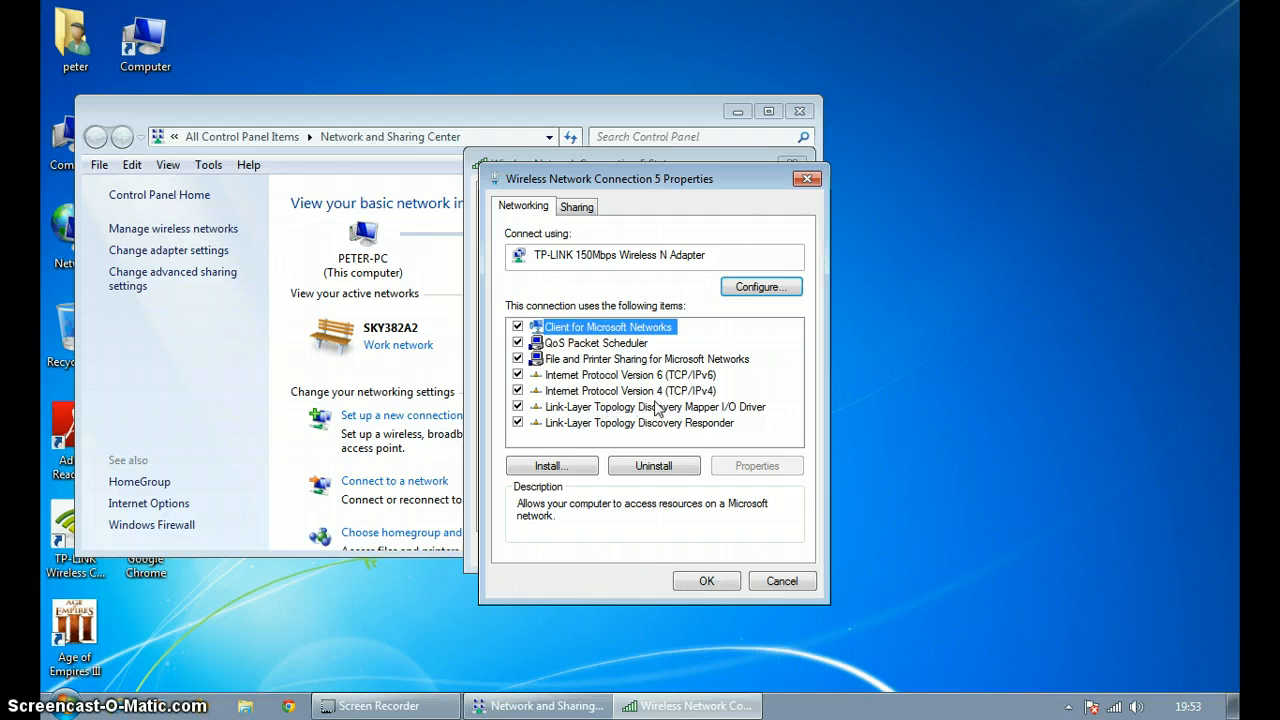
pyautogui.click(640, 390)
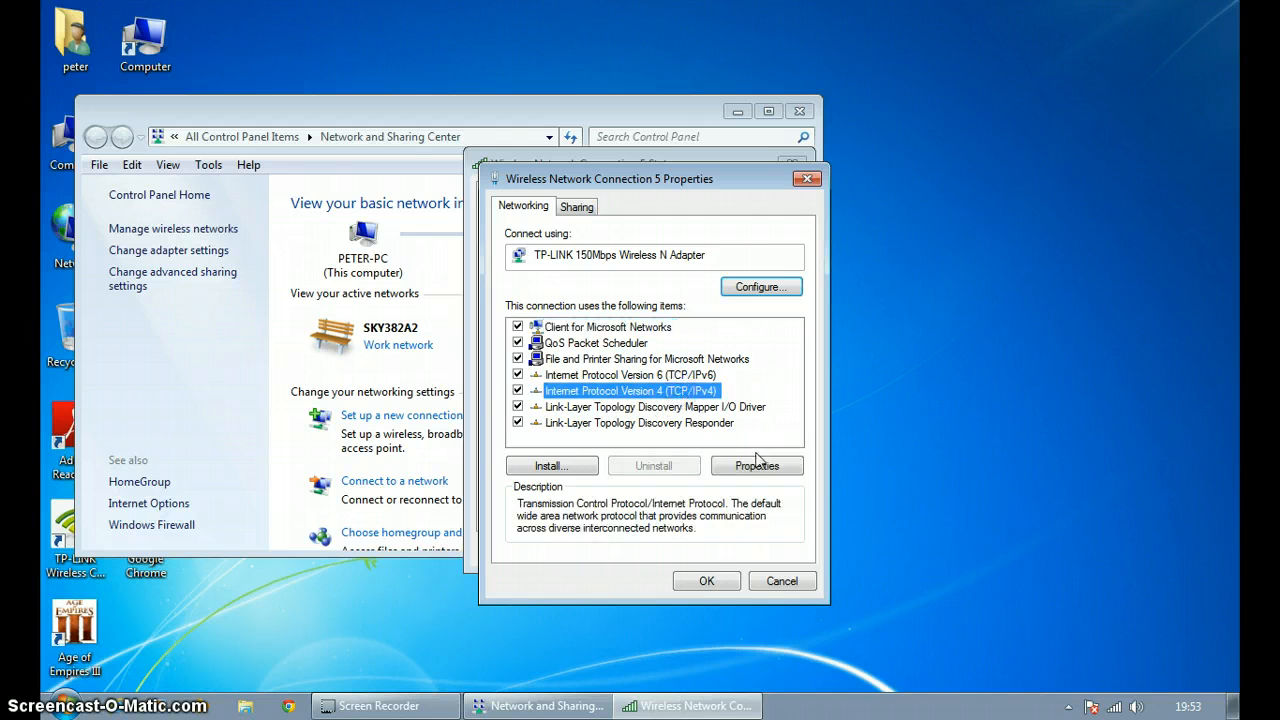
# Enter manual DNS servers: 8.8.8.8 preferred and 8.8.4.4 alternate in the IPv4 properties
pyautogui.click(756, 464)
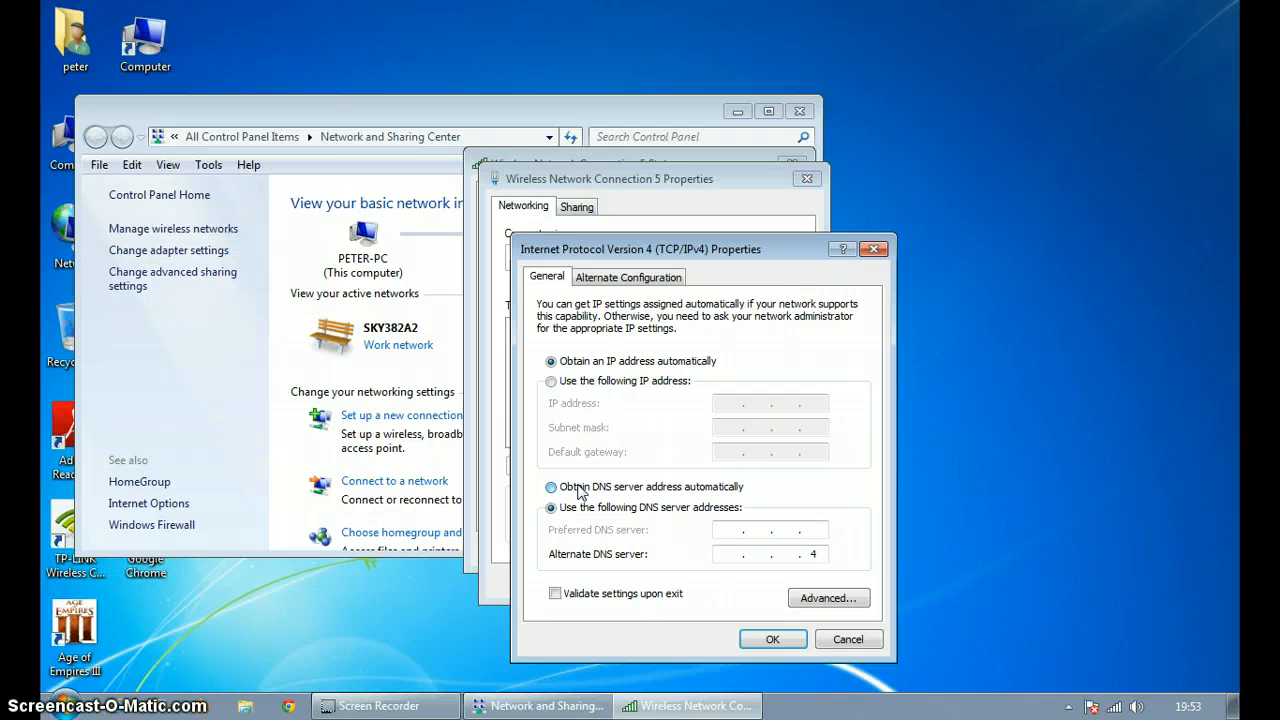
pyautogui.click(550, 508)
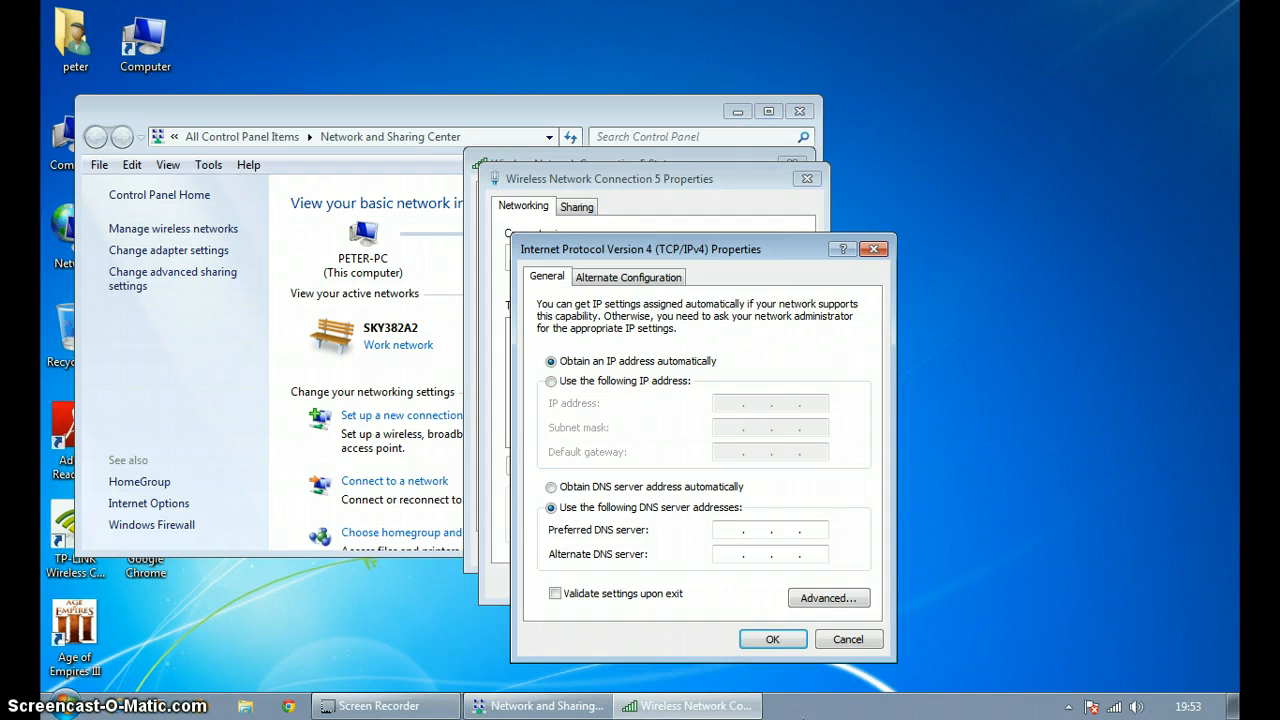
pyautogui.write('8 . . .')
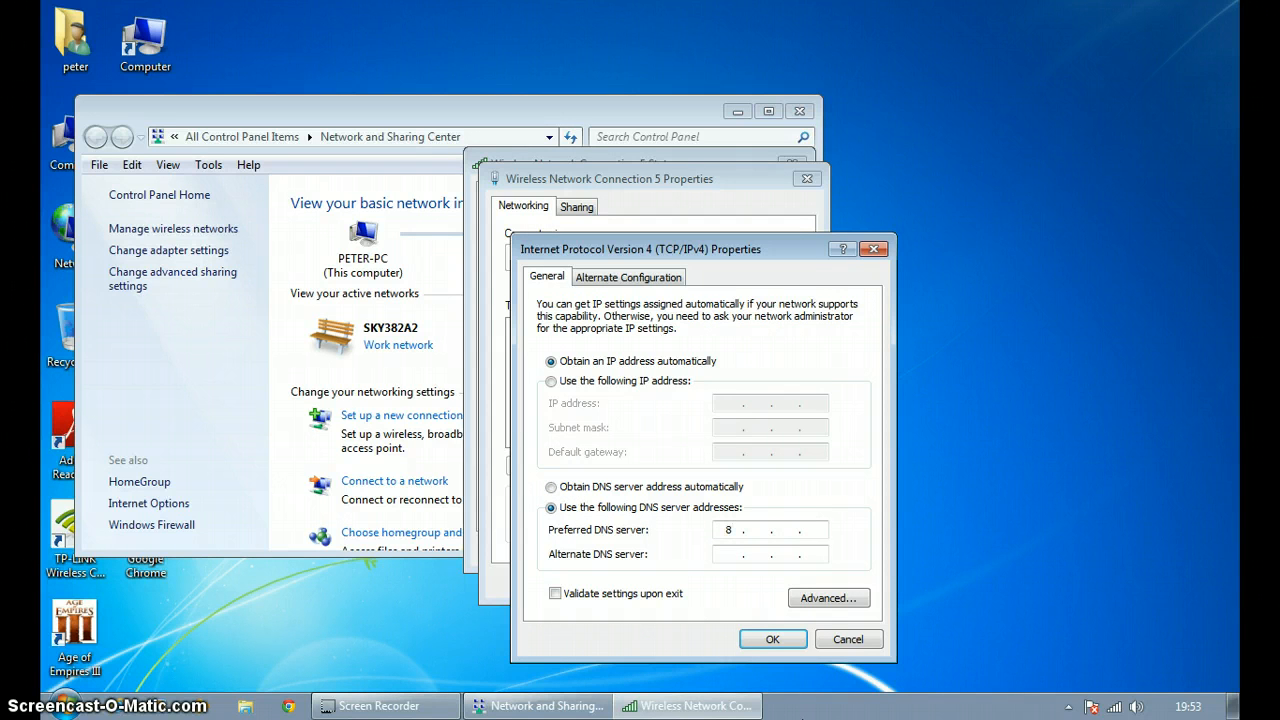
pyautogui.write('8.8.8')
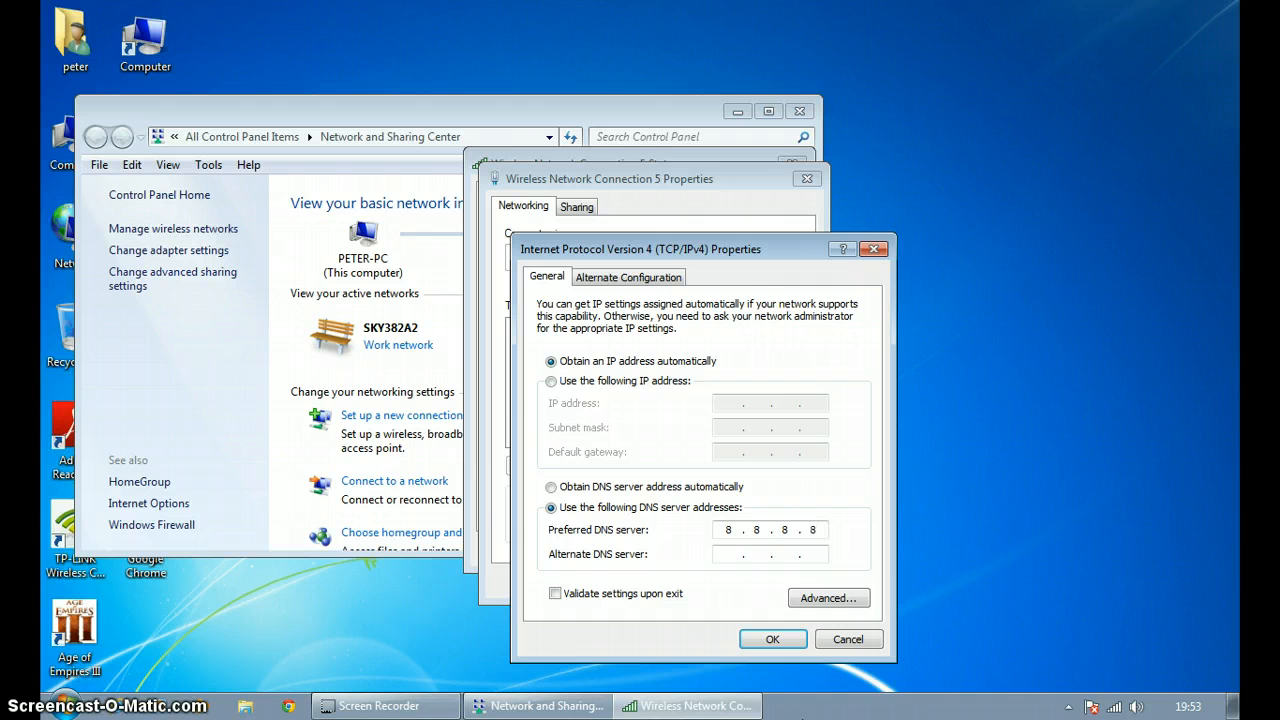
pyautogui.write('8 . 8 . 4 .')
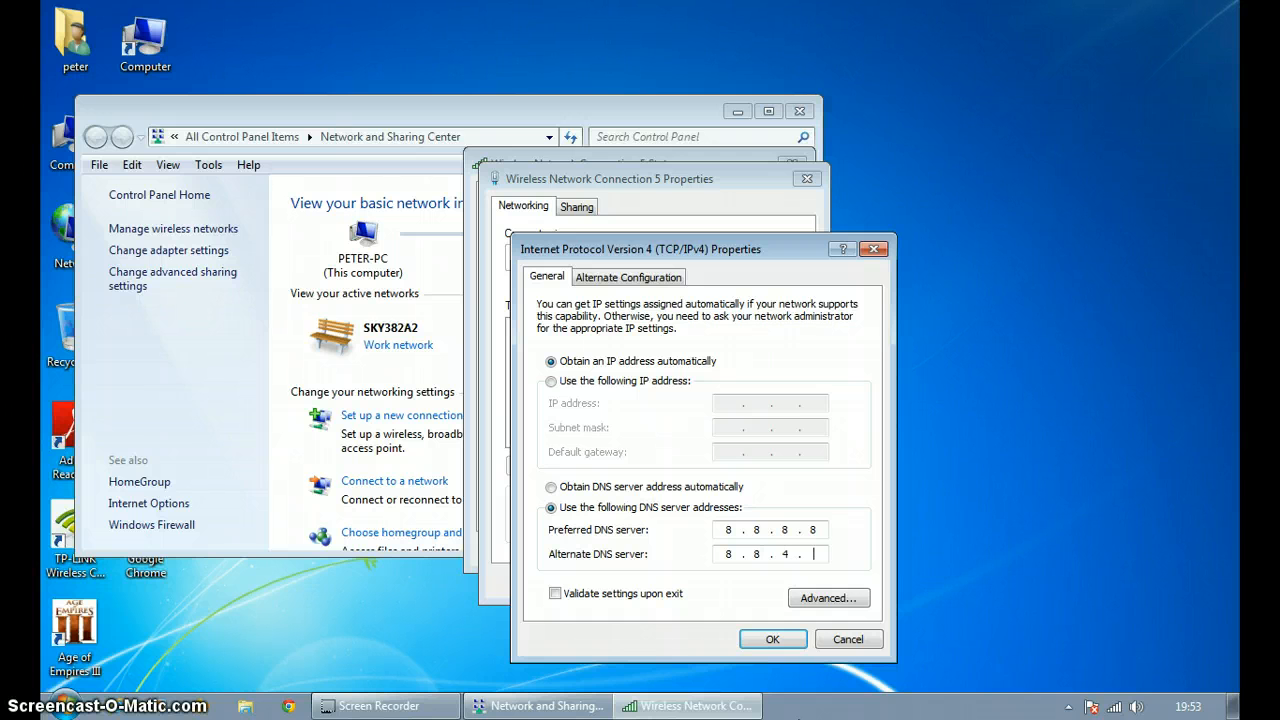
pyautogui.write('4')
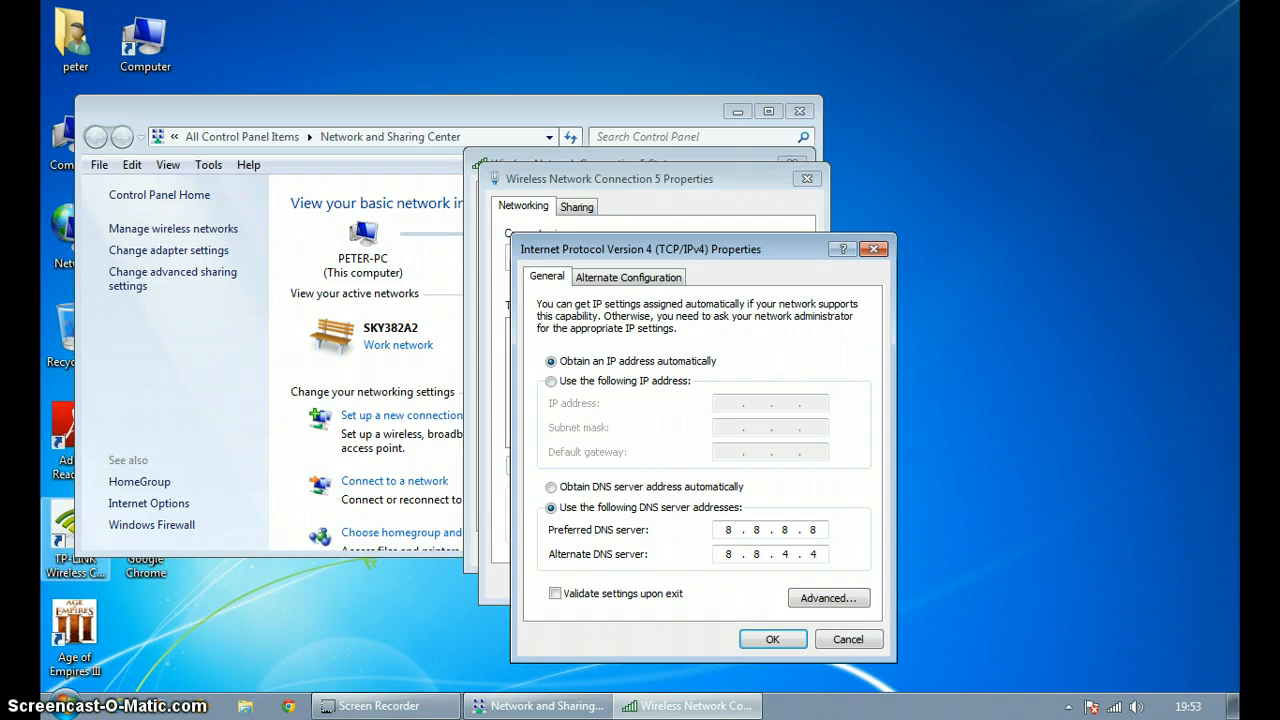
pyautogui.moveTo(572, 556)
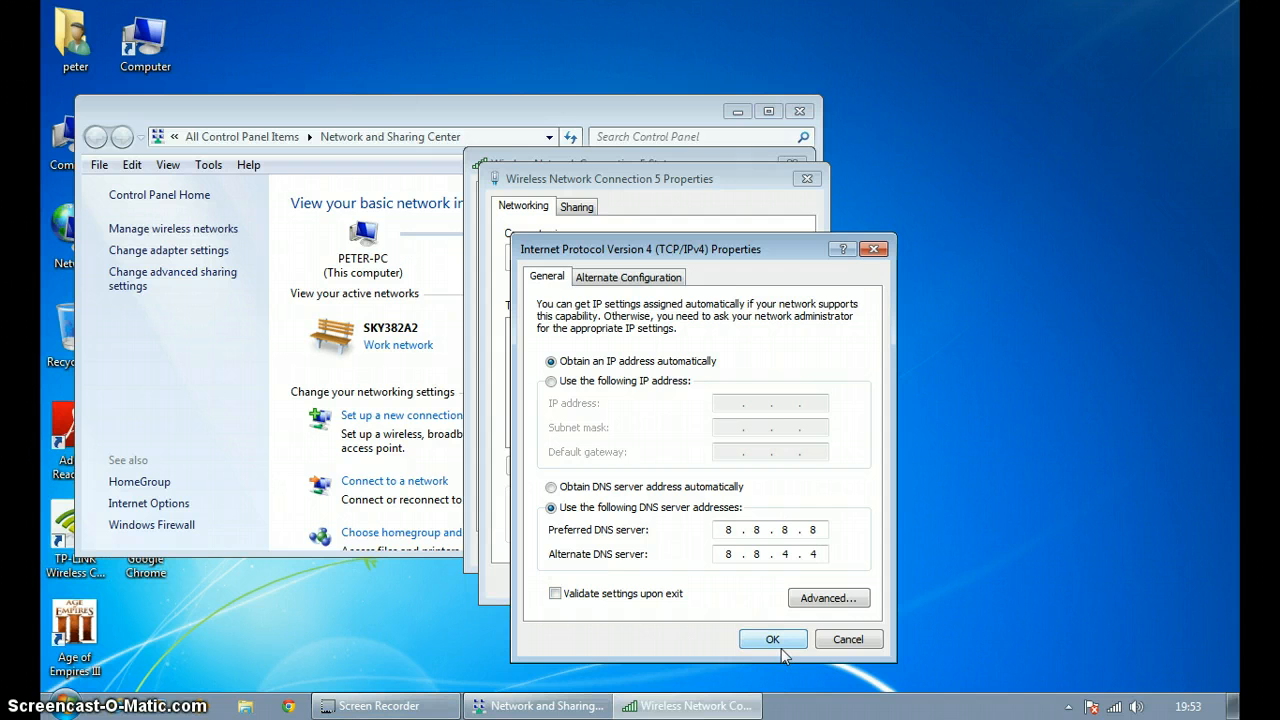
# Confirm the DNS changes with OK and close all network windows back to the desktop
pyautogui.click(772, 640)
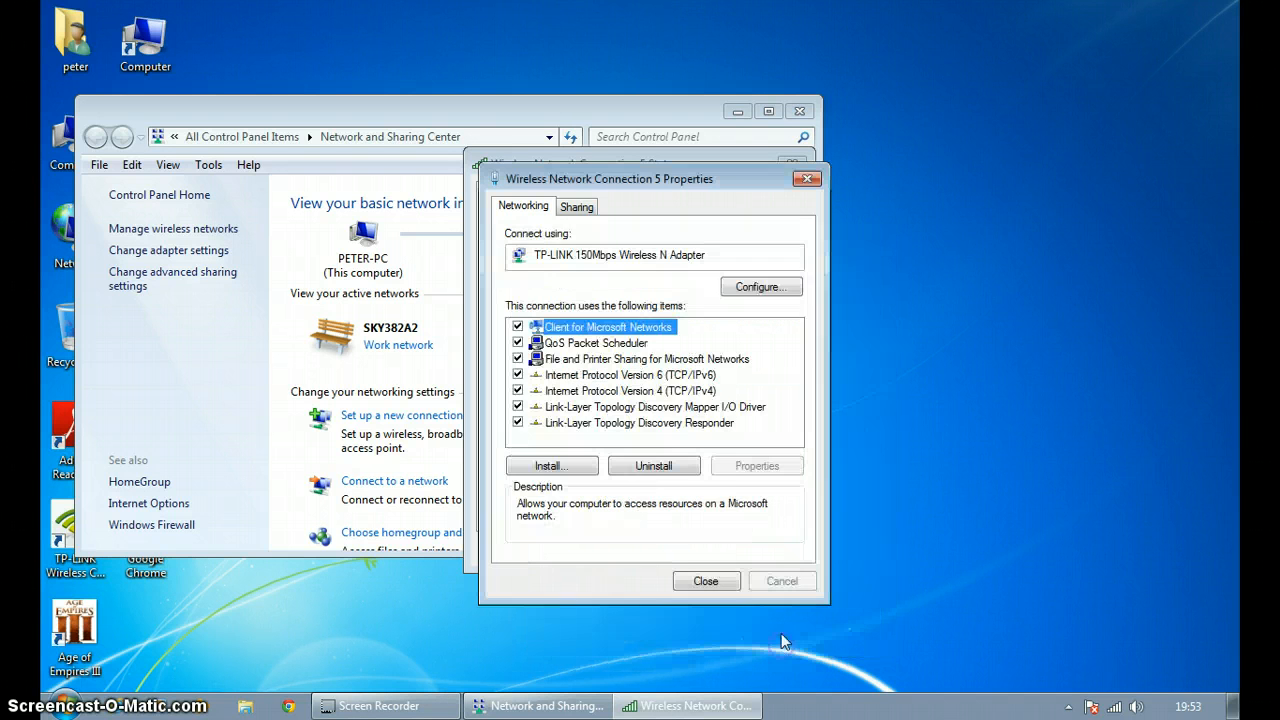
pyautogui.click(706, 580)
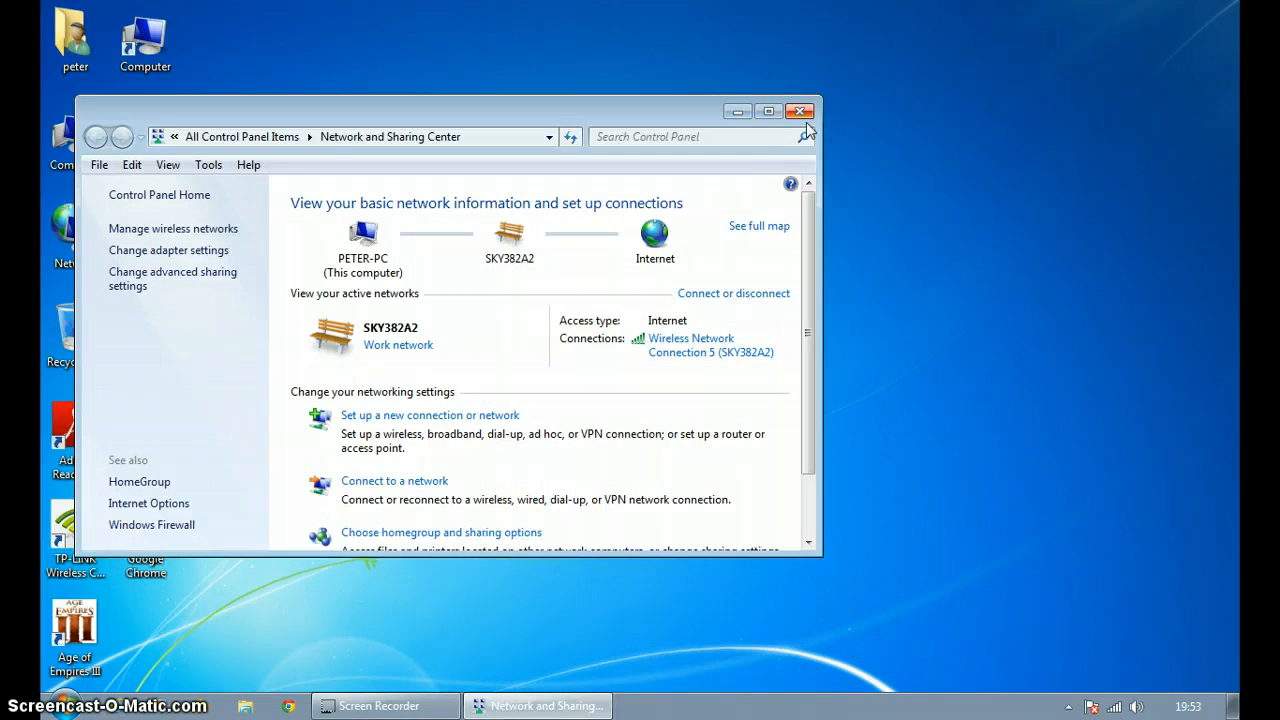
pyautogui.click(800, 112)
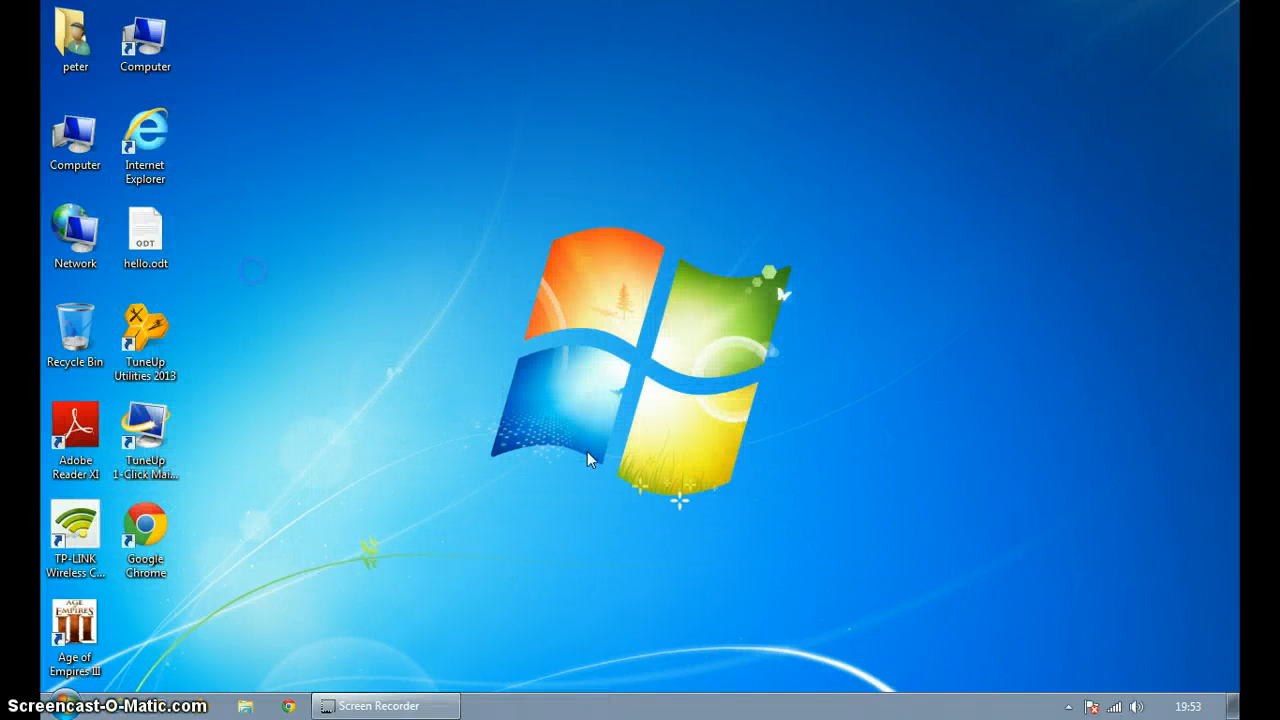
pyautogui.click(24, 702)
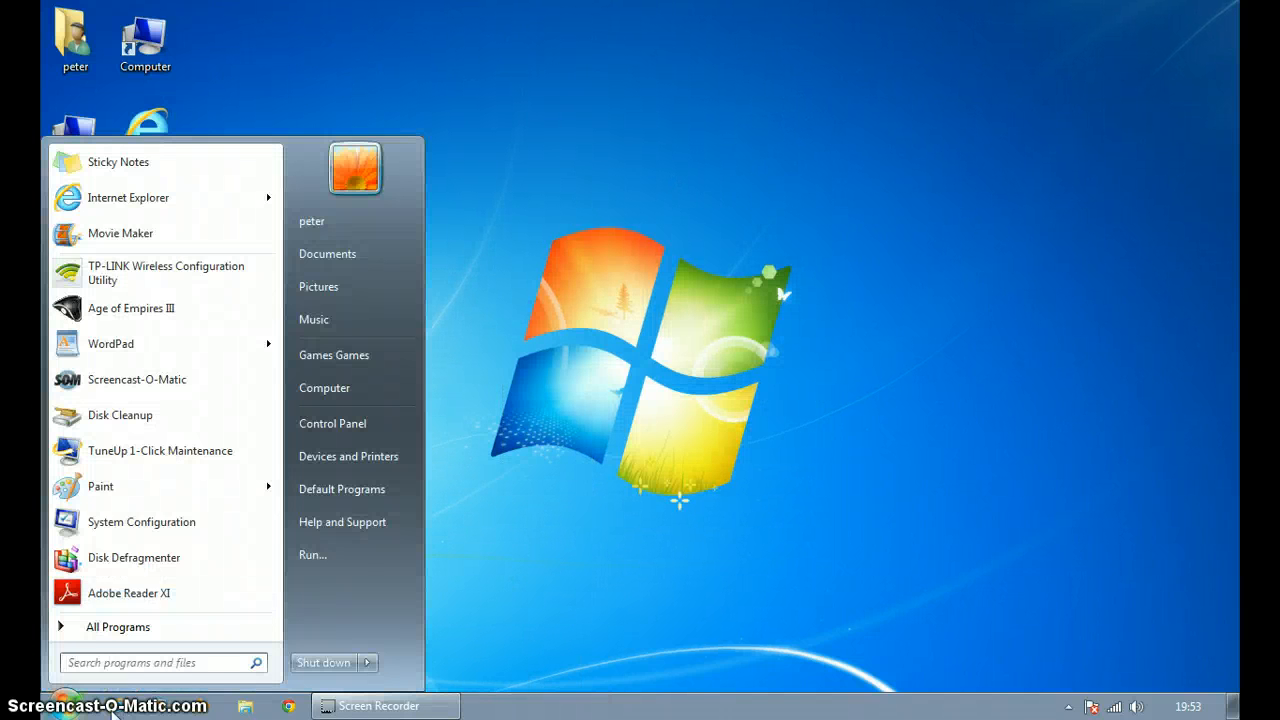
pyautogui.rightClick(144, 144)
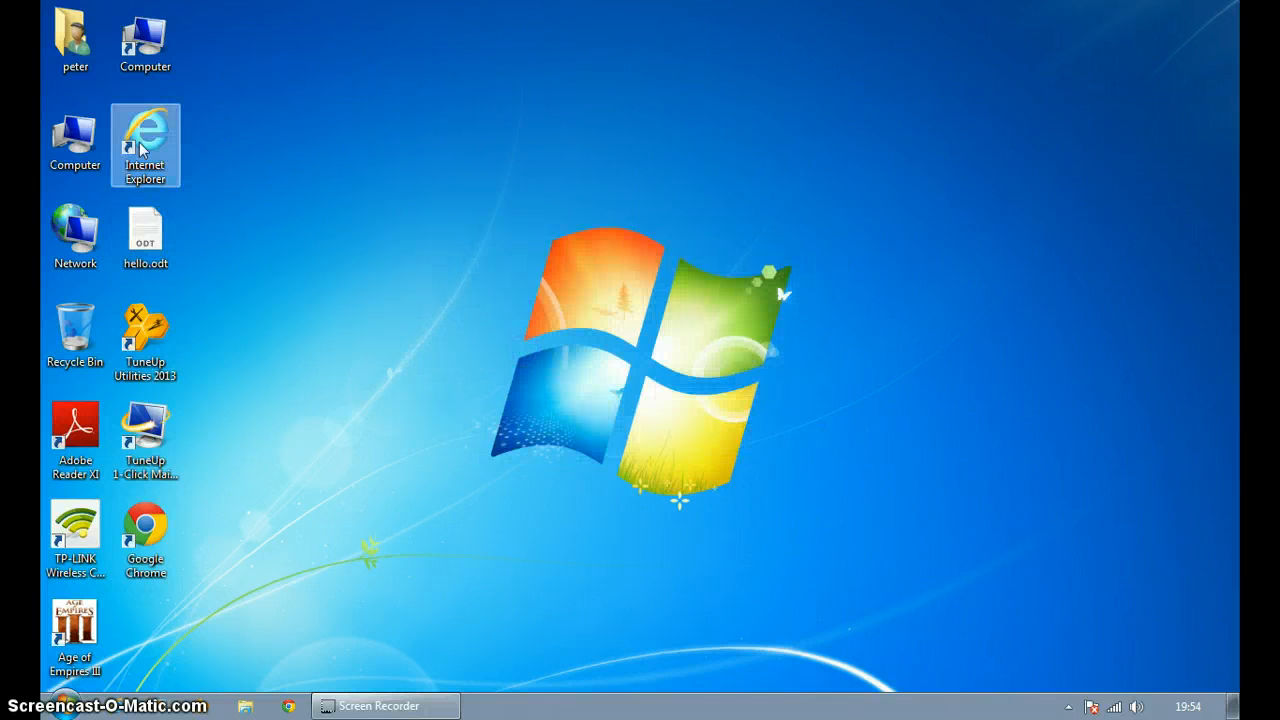
pyautogui.doubleClick(144, 130)
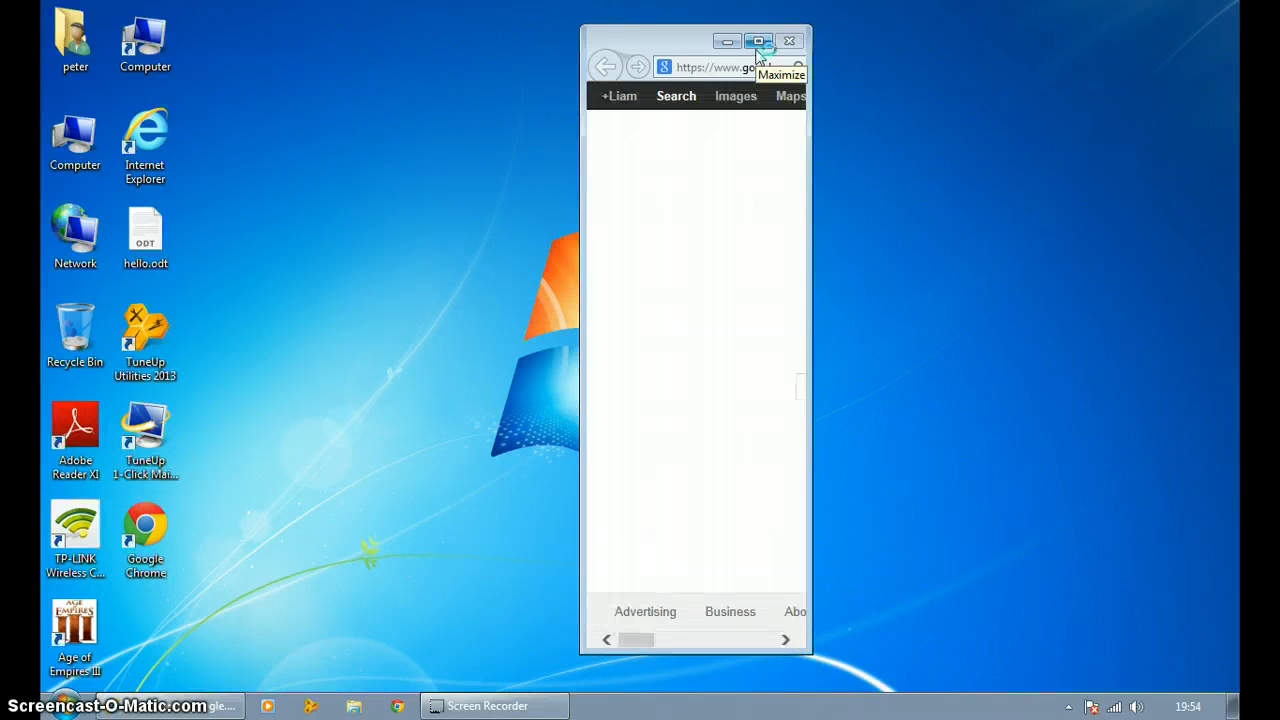
pyautogui.click(758, 38)
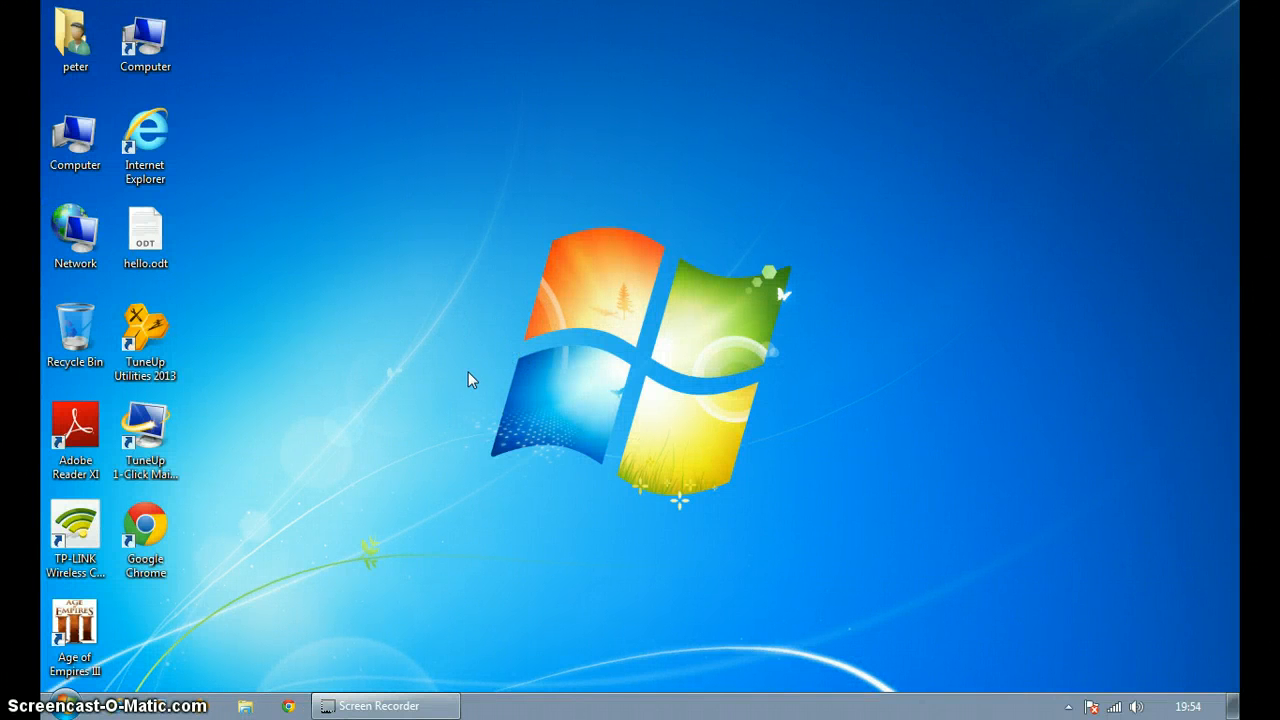
pyautogui.moveTo(364, 400)
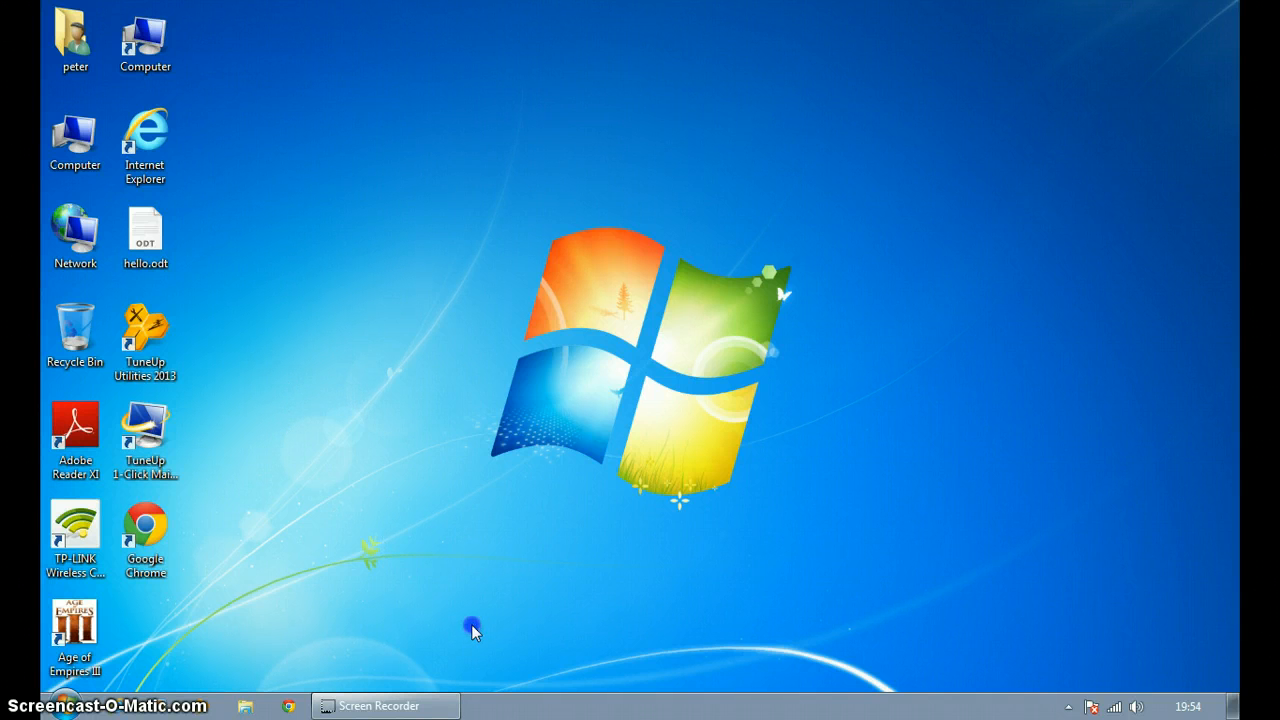
pyautogui.moveTo(244, 172)
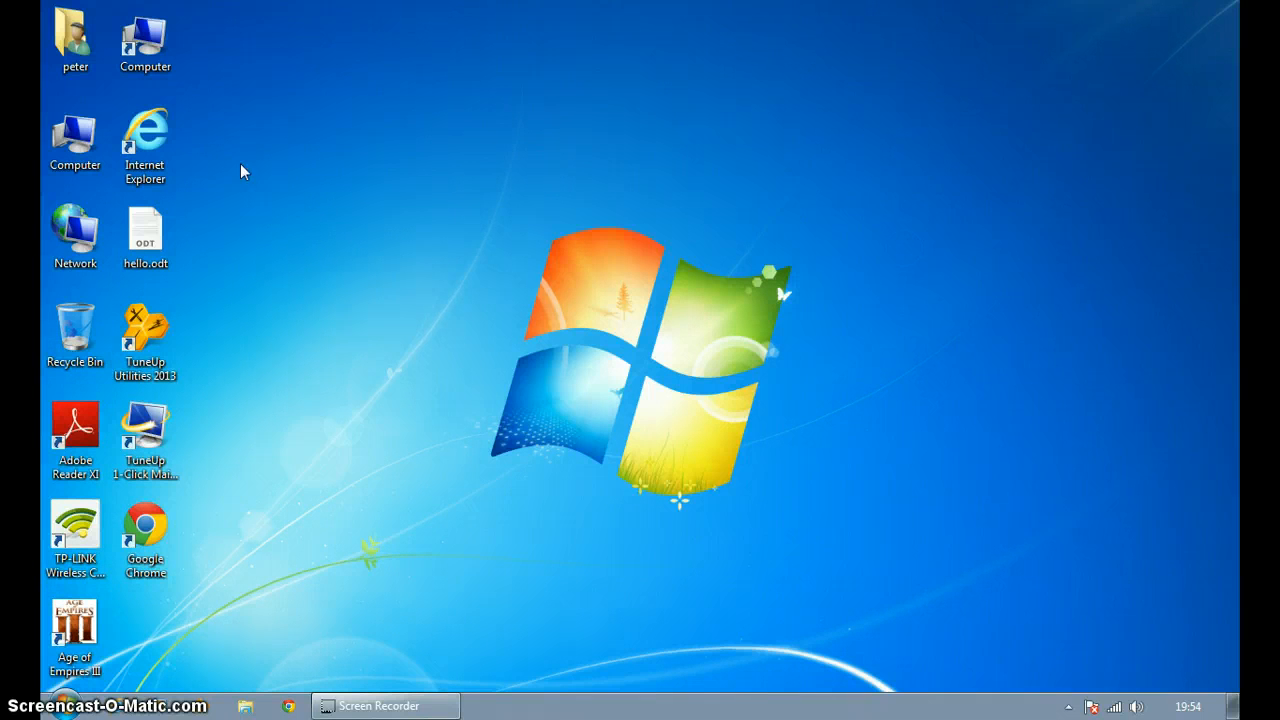
pyautogui.click(384, 704)
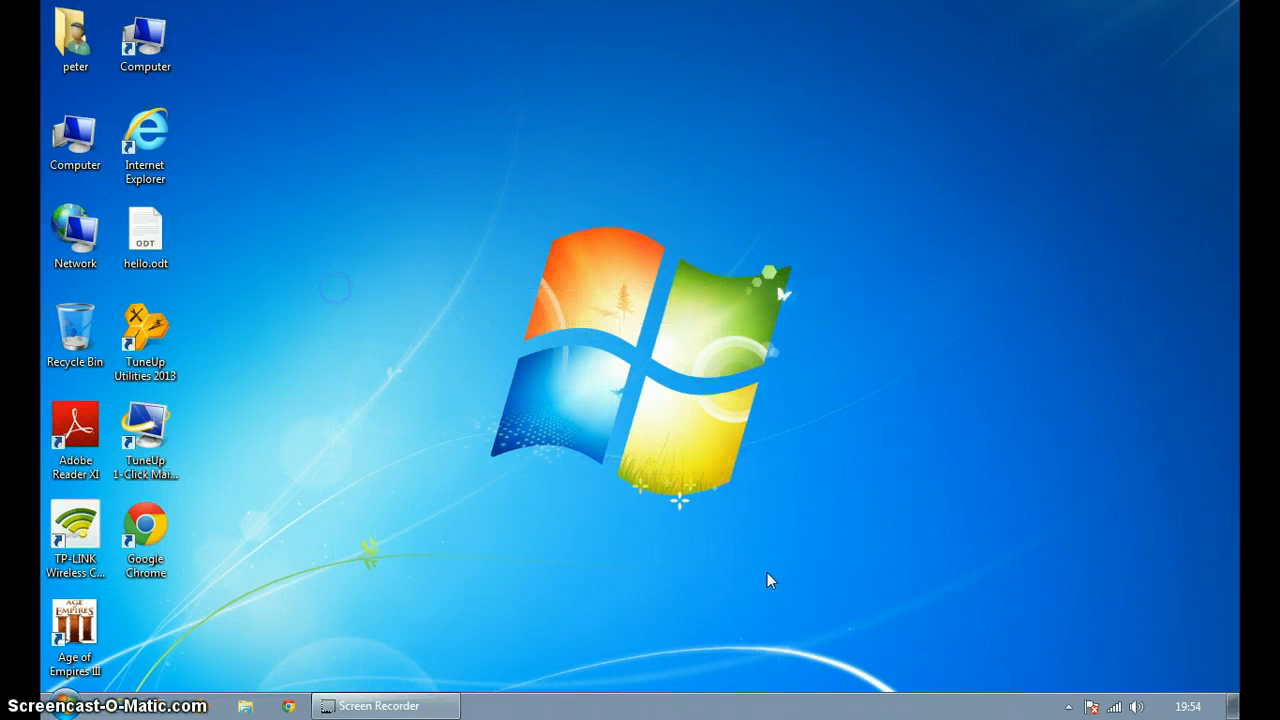
pyautogui.moveTo(548, 624)
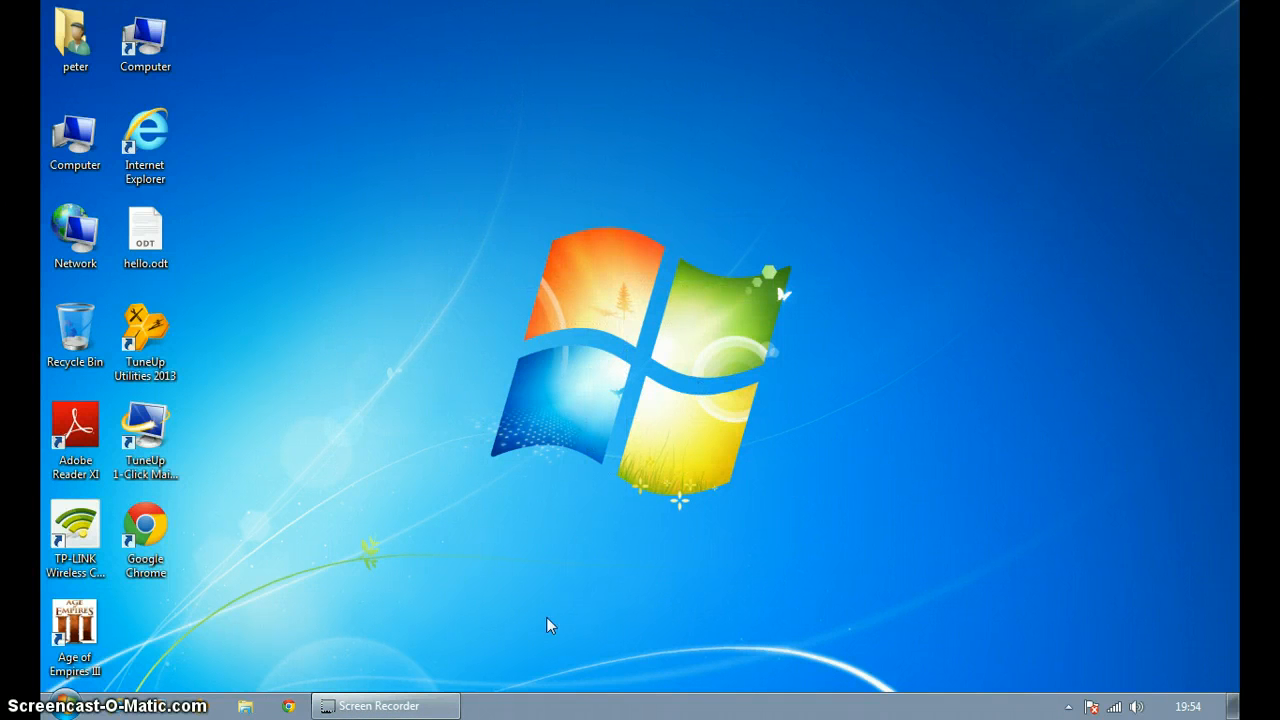
pyautogui.moveTo(244, 706)
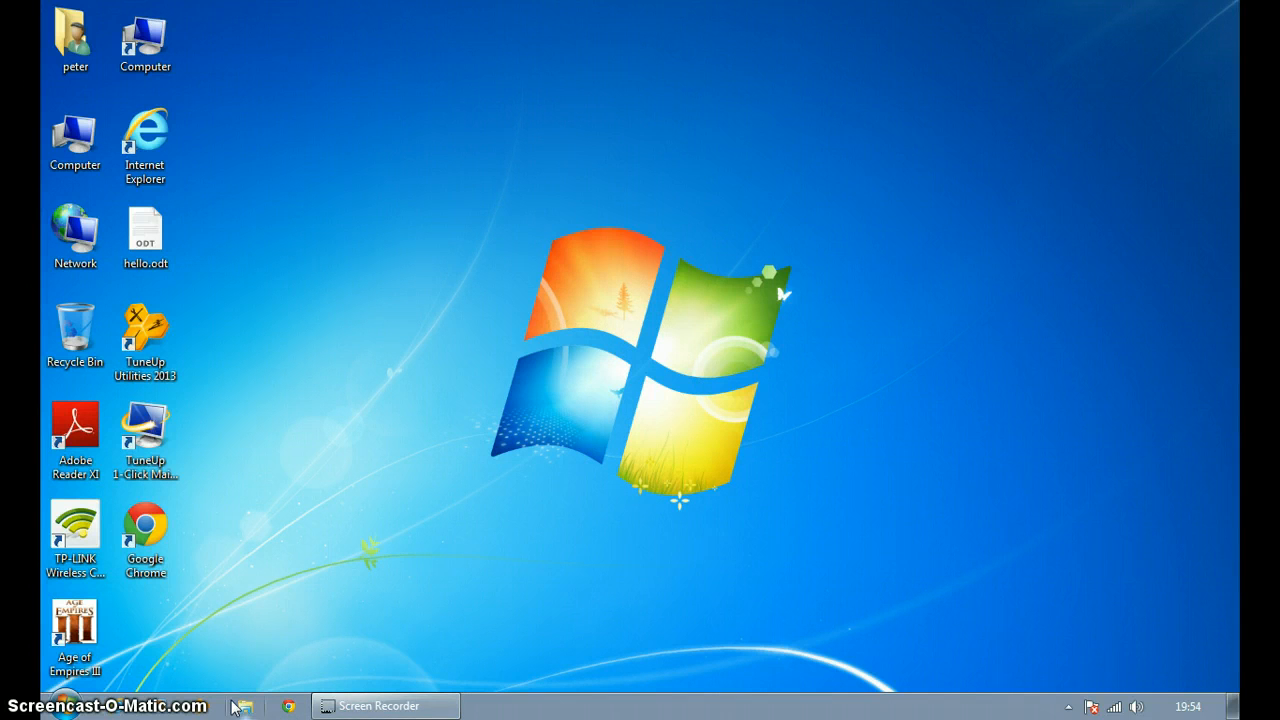
pyautogui.moveTo(384, 704)
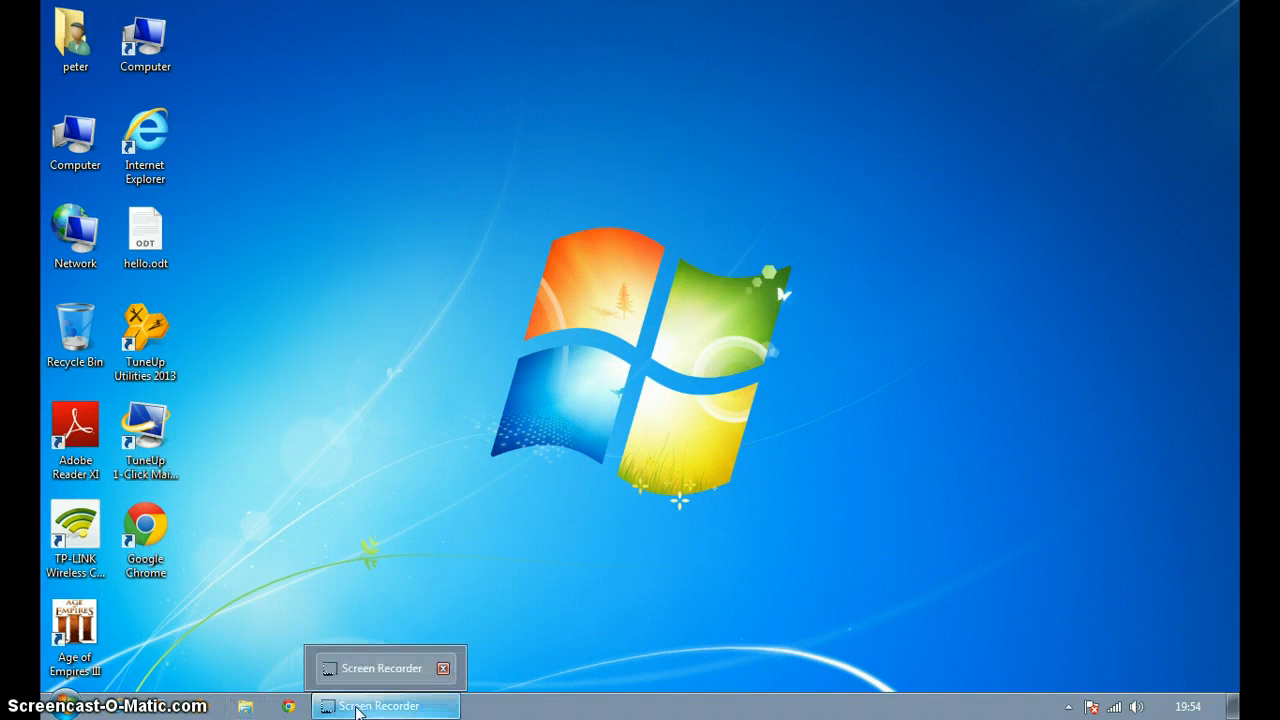